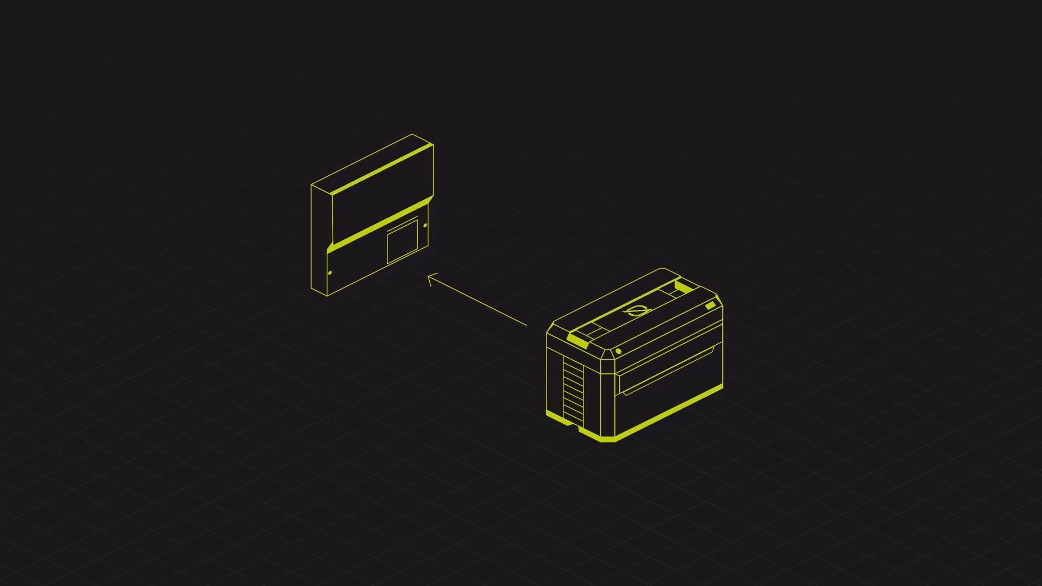
pyautogui.scroll(-3)
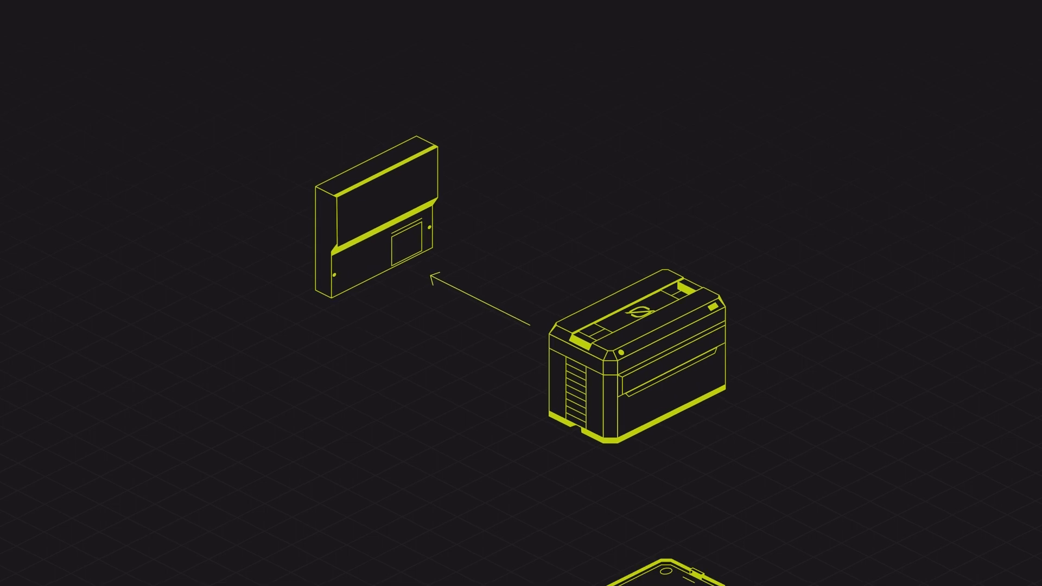